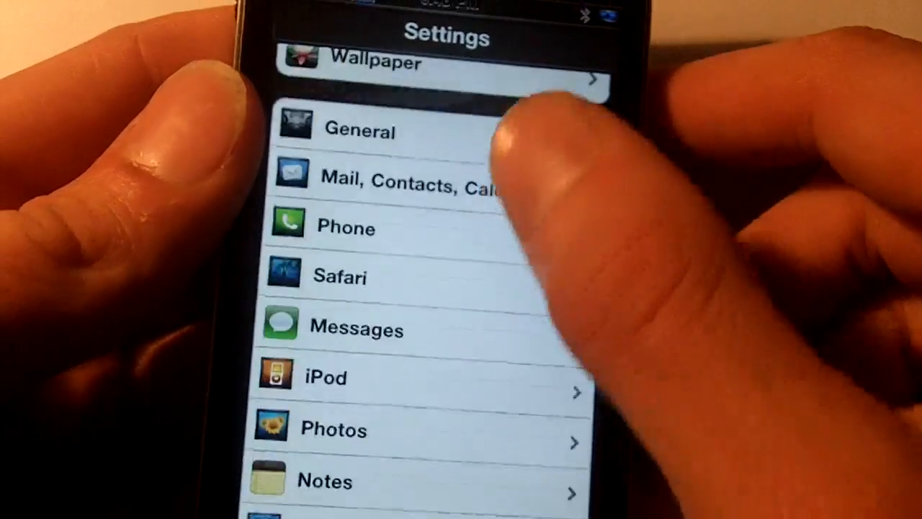
Scroll the Settings list and enter the ColorKeyboard tweak's page
{"action": "scroll", "scroll_direction": "down", "scroll_amount": 3}
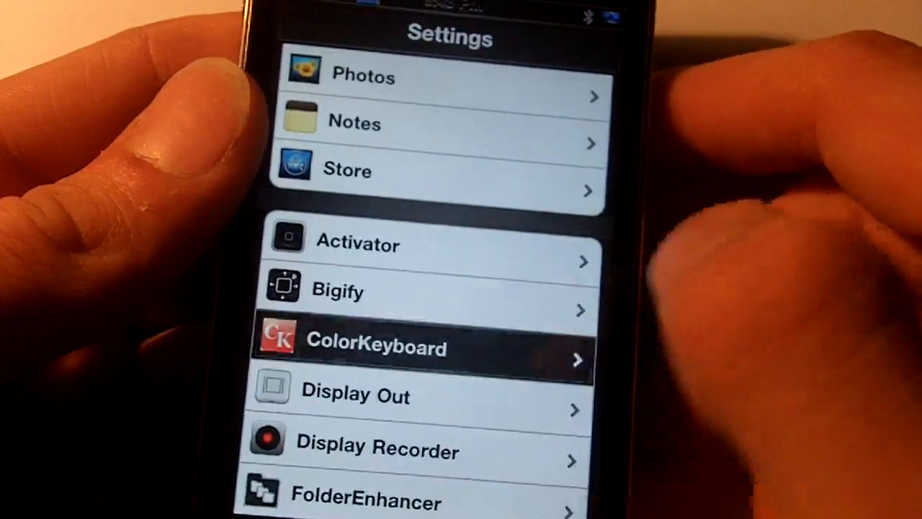
{"action": "left_click", "coordinate": [420, 349]}
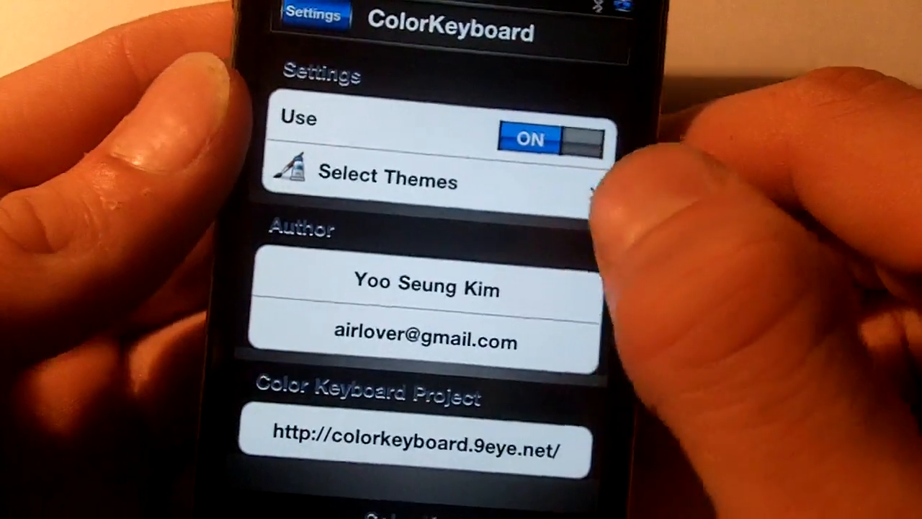
Choose the ComplexSample and Black themes, then Save & Respring to apply them
{"action": "left_click", "coordinate": [386, 179]}
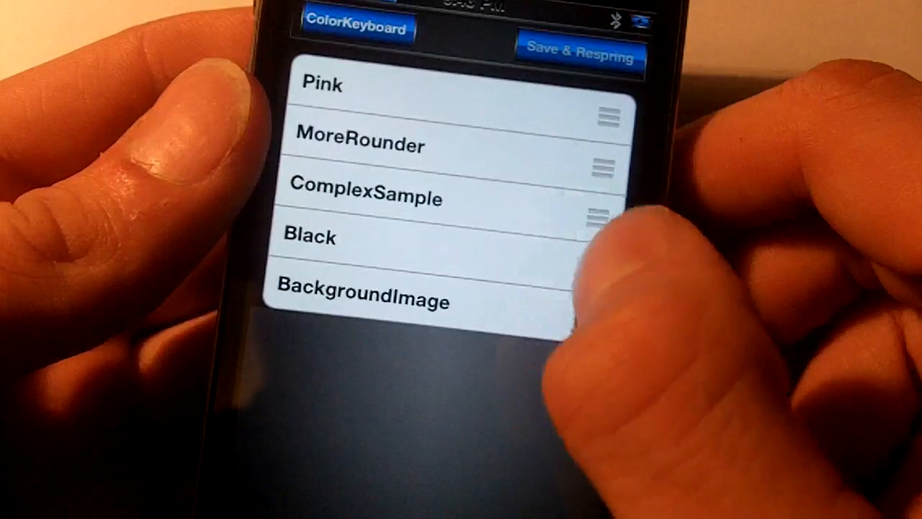
{"action": "left_click", "coordinate": [366, 199]}
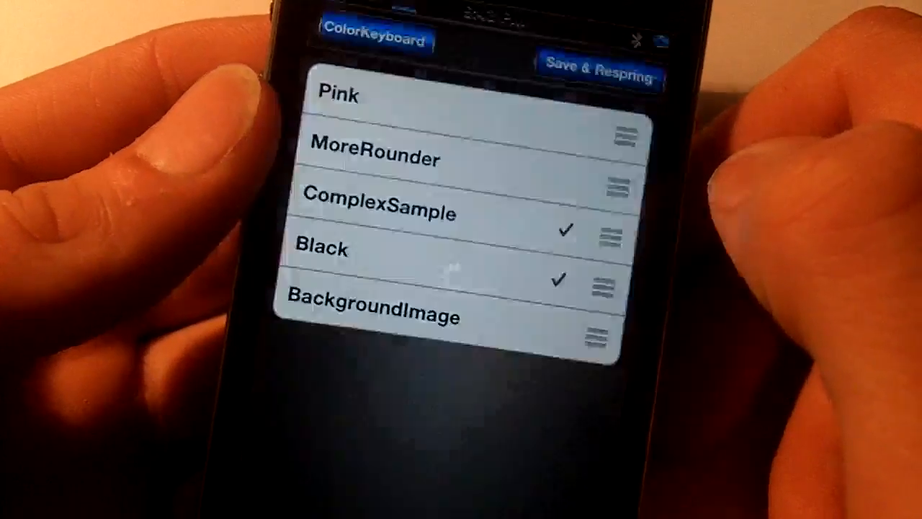
{"action": "left_click", "coordinate": [602, 75]}
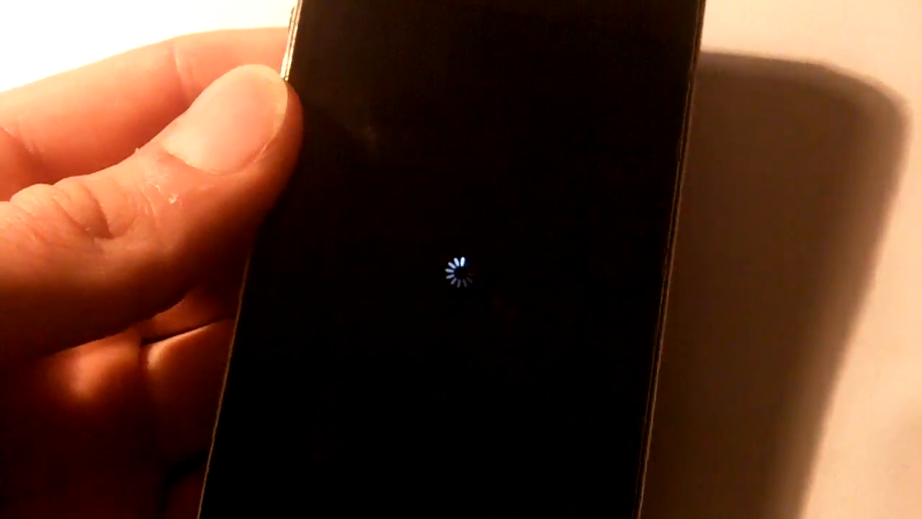